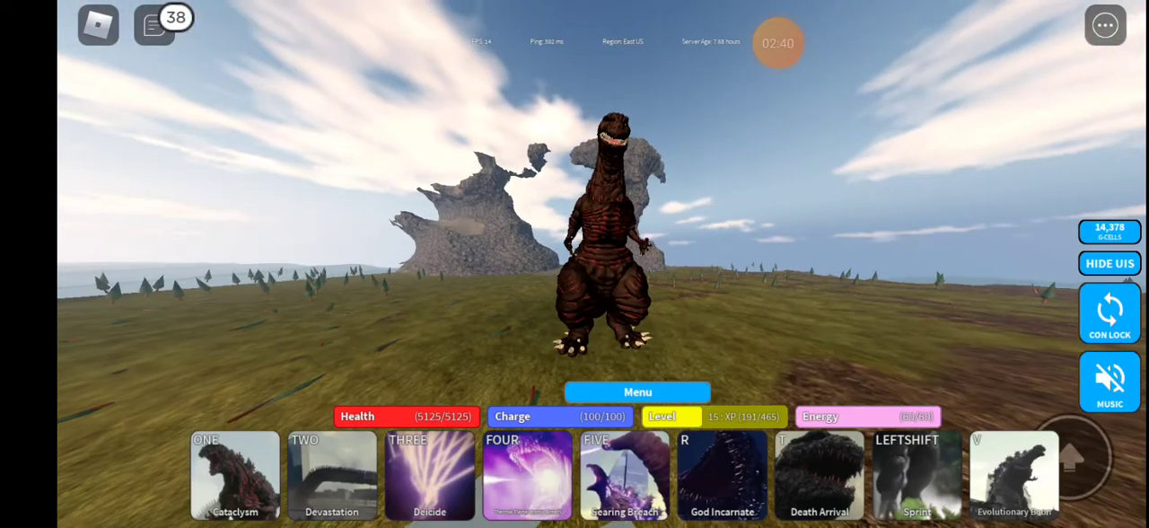
Move Shin Godzilla across the grassland and past the rocky cliffs.
{"action": "left_click", "coordinate": [1108, 263]}
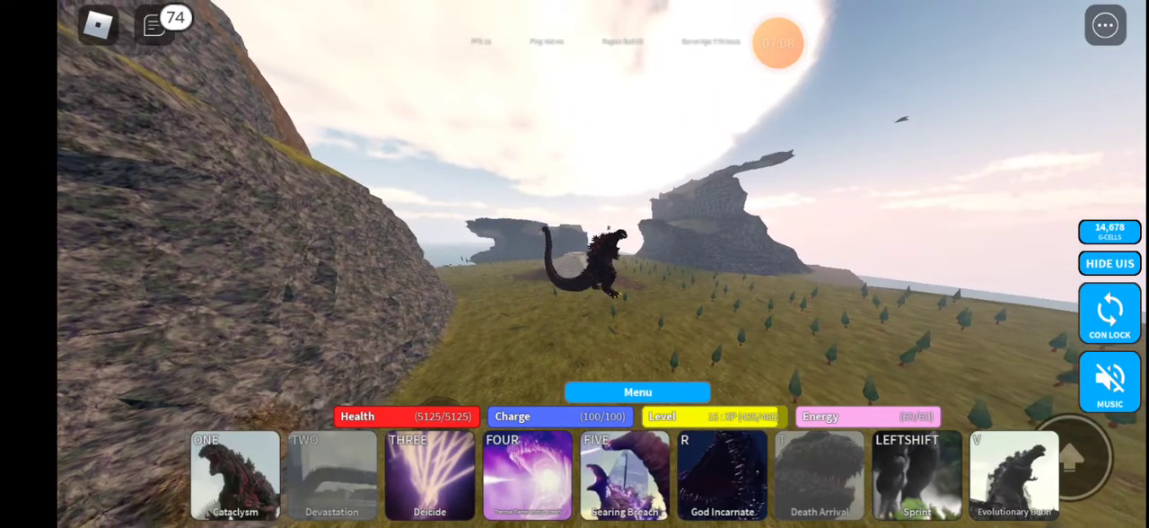
{"action": "left_click", "coordinate": [1108, 263]}
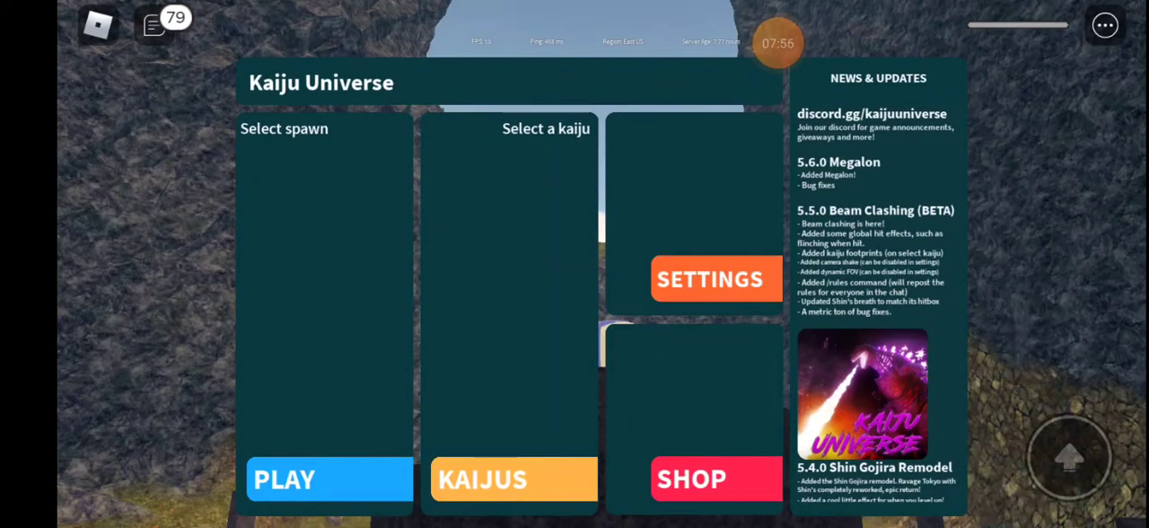
Open the KAIJUS list from the Menu to view Kamakura-san (Shin 4) stats.
{"action": "left_click", "coordinate": [511, 478]}
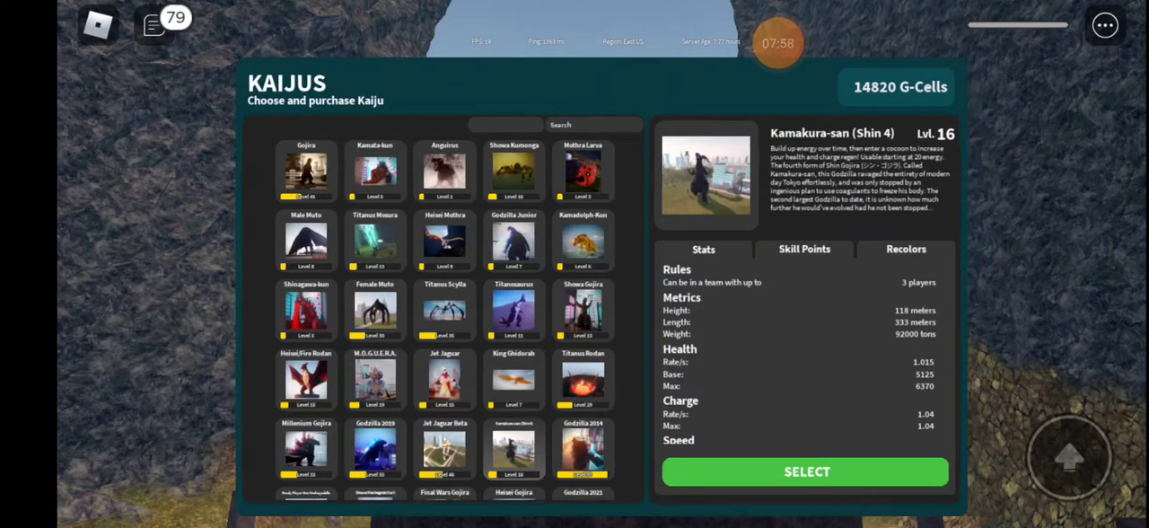
{"action": "left_click", "coordinate": [804, 471]}
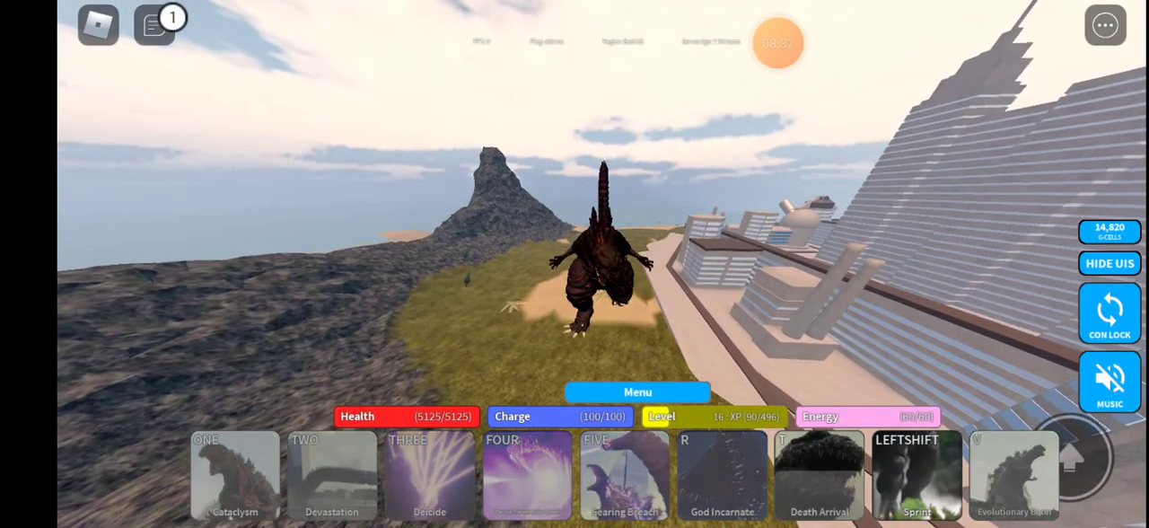
{"action": "left_click", "coordinate": [1109, 263]}
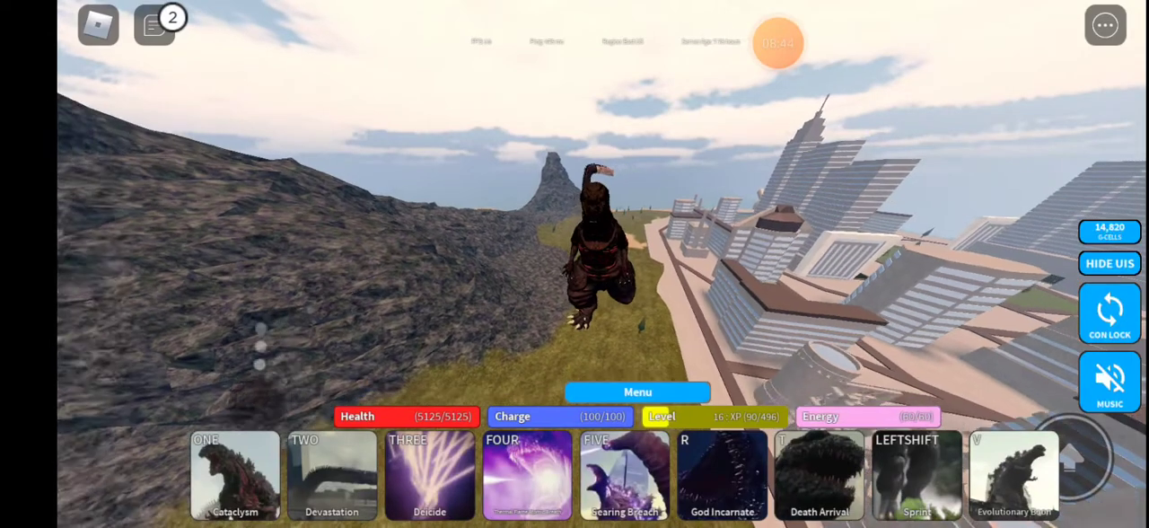
{"action": "left_click", "coordinate": [1108, 263]}
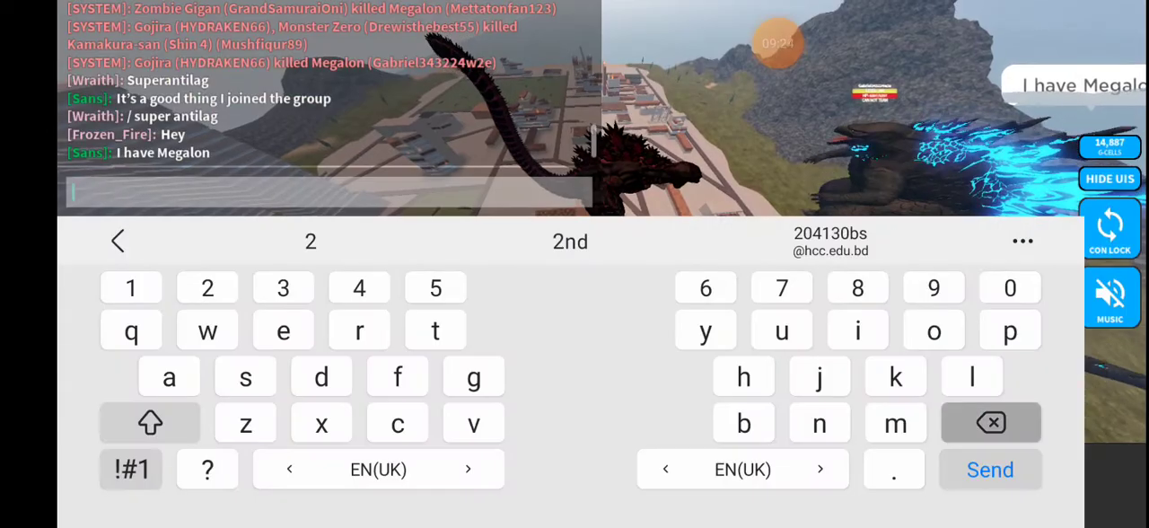
Send the chat message 'you wanna get a shoutout' to the other players.
{"action": "left_click", "coordinate": [989, 469]}
{"action": "type", "text": "I'm making a vid"}
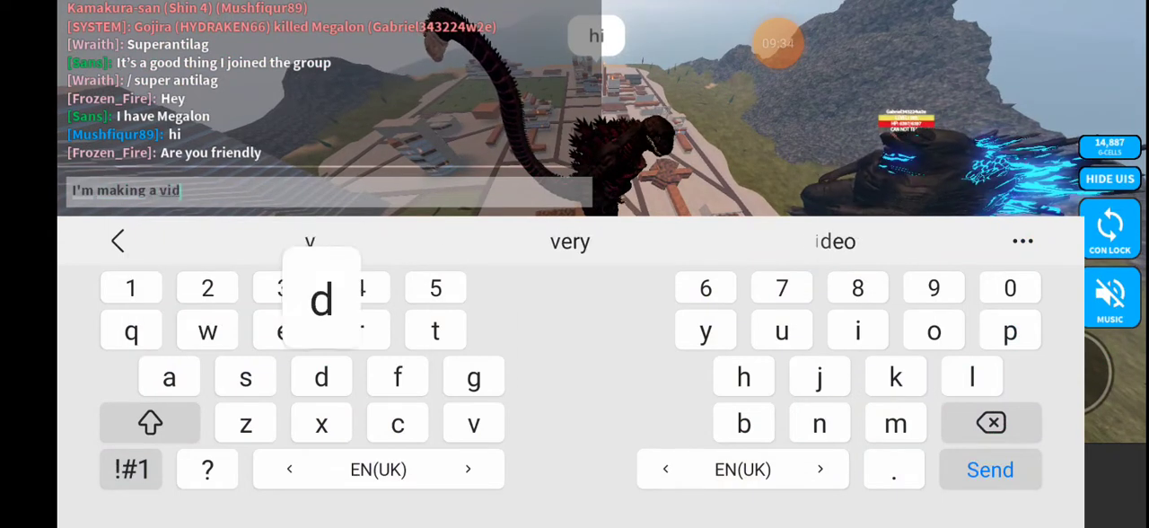
{"action": "left_click", "coordinate": [989, 469]}
{"action": "type", "text": "o"}
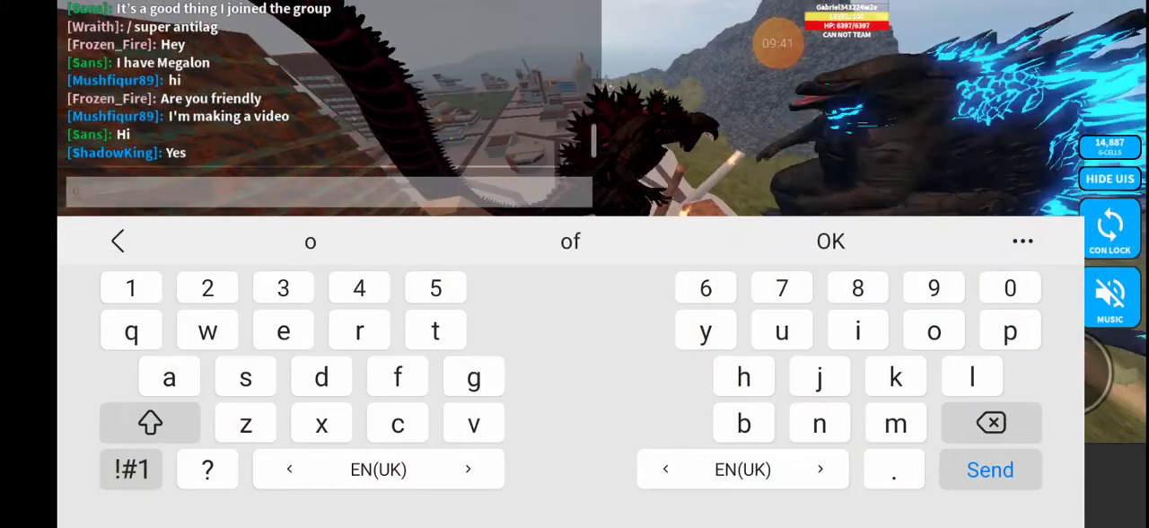
{"action": "left_click", "coordinate": [817, 422]}
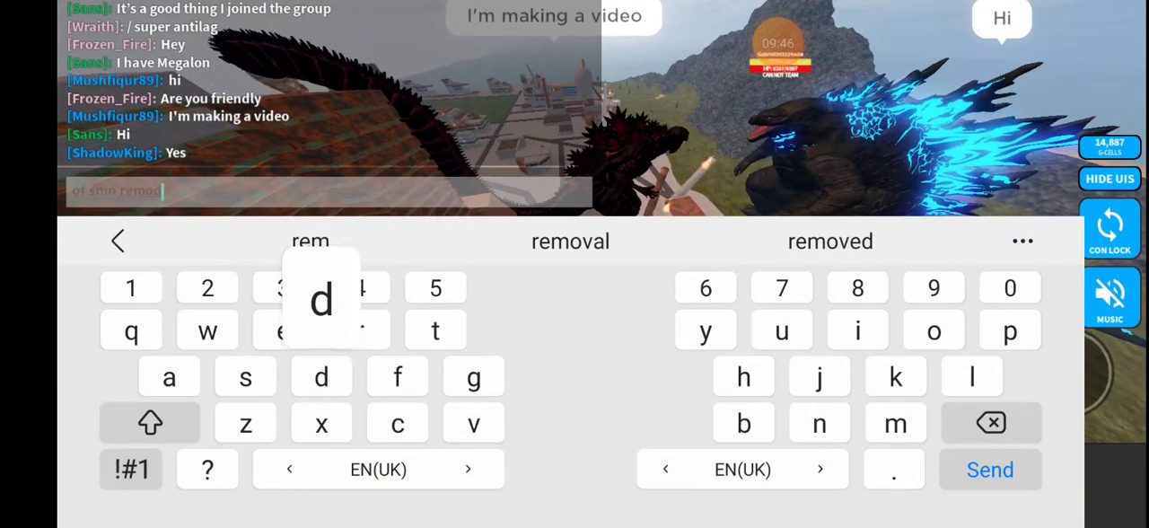
{"action": "left_click", "coordinate": [989, 468]}
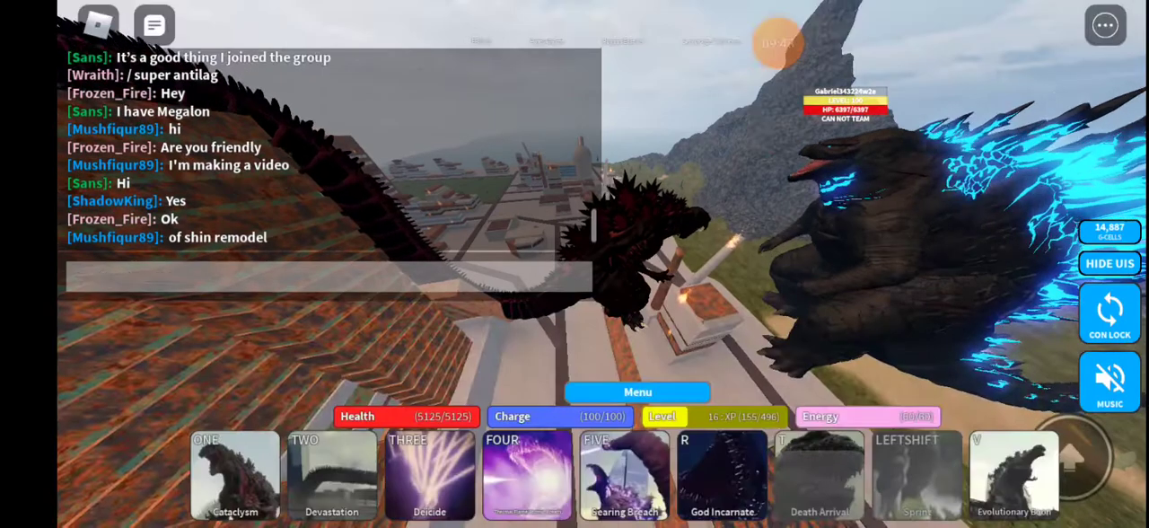
{"action": "type", "text": "you wanna ge"}
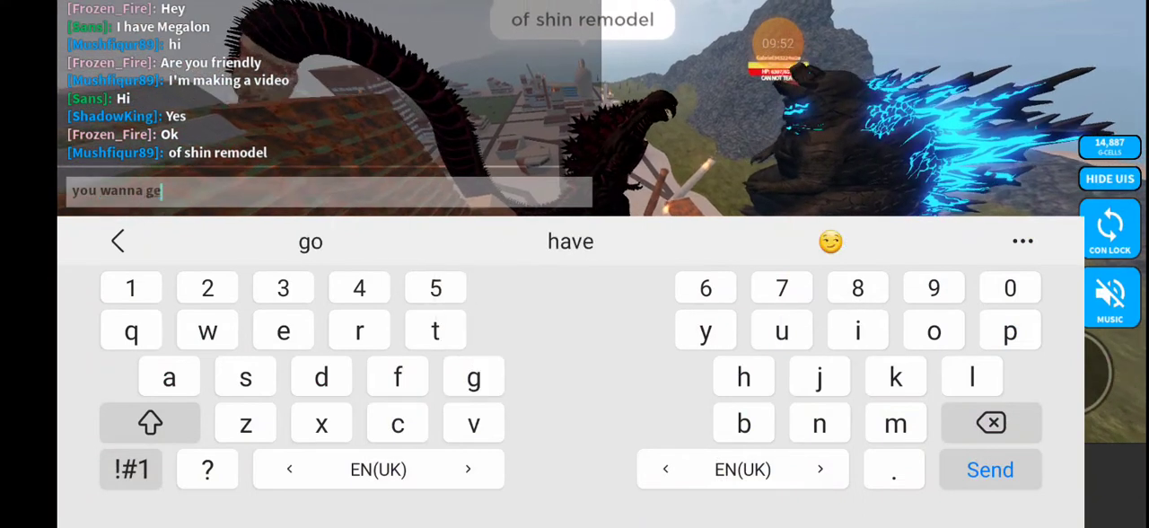
{"action": "left_click", "coordinate": [245, 376]}
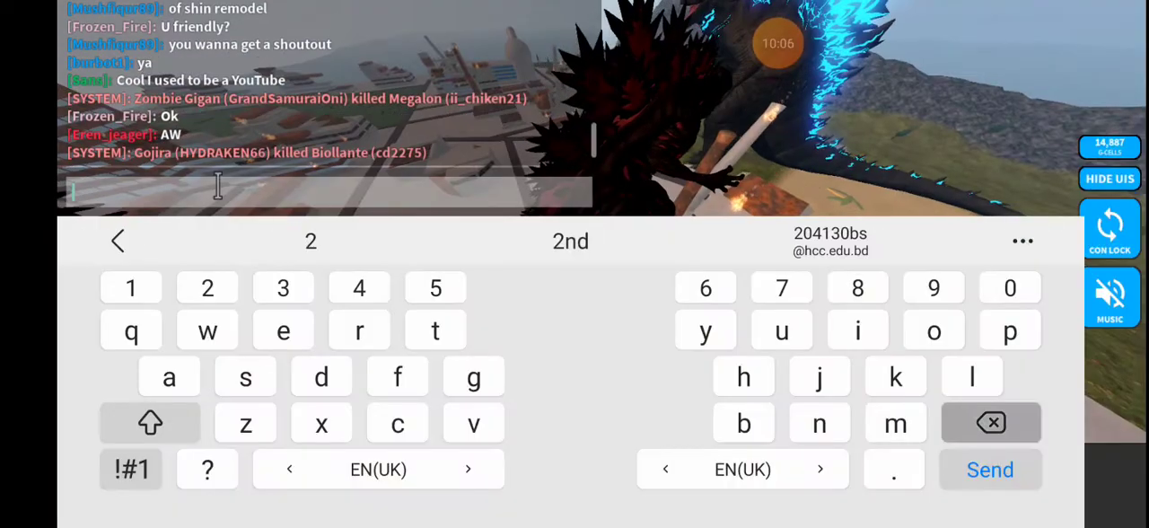
Send 'my YouTube chanel name is Taj' in chat, then close and reopen chat.
{"action": "type", "text": "my youTube cha"}
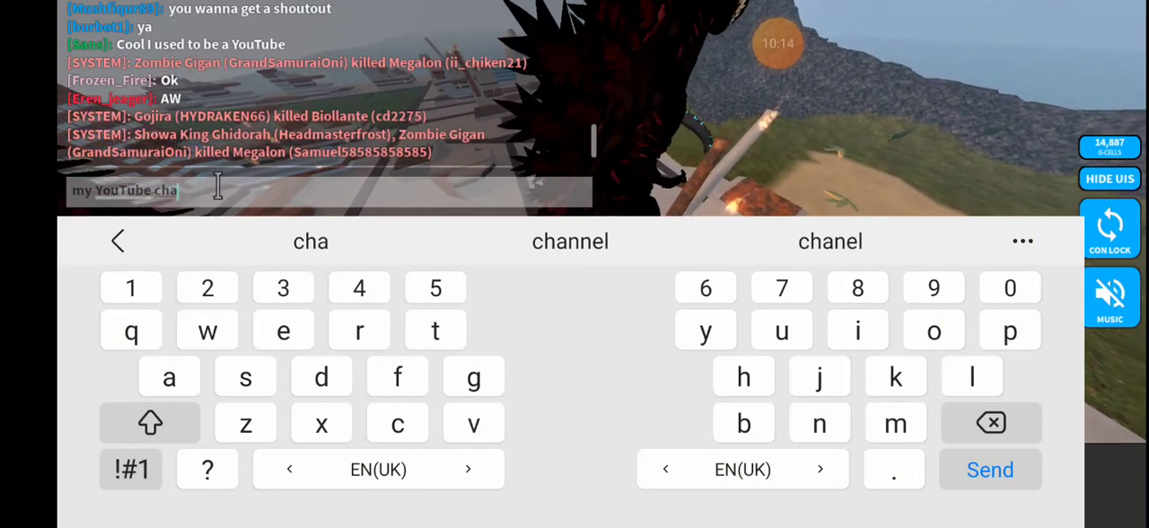
{"action": "left_click", "coordinate": [830, 240]}
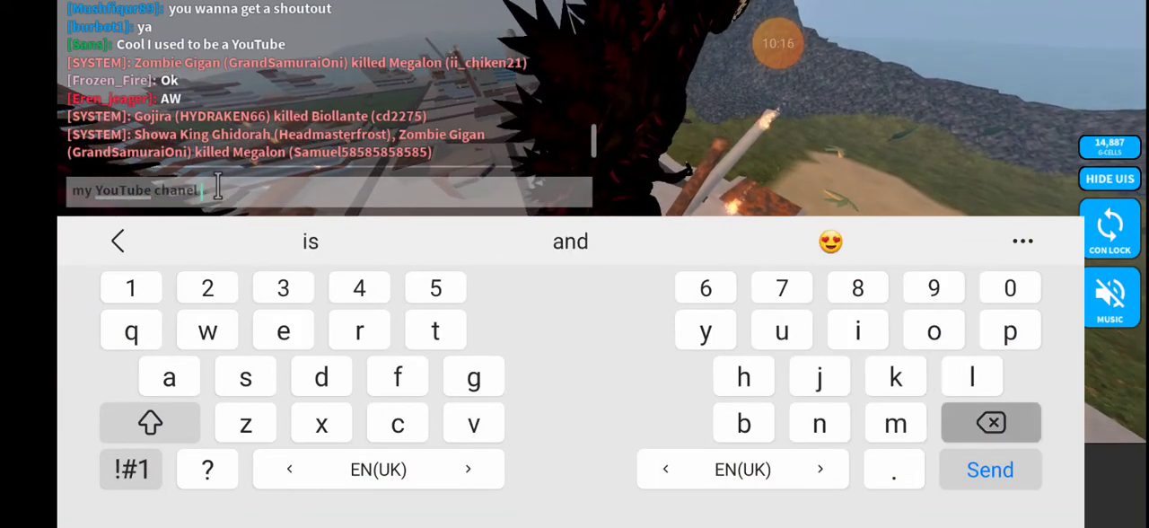
{"action": "type", "text": "name is"}
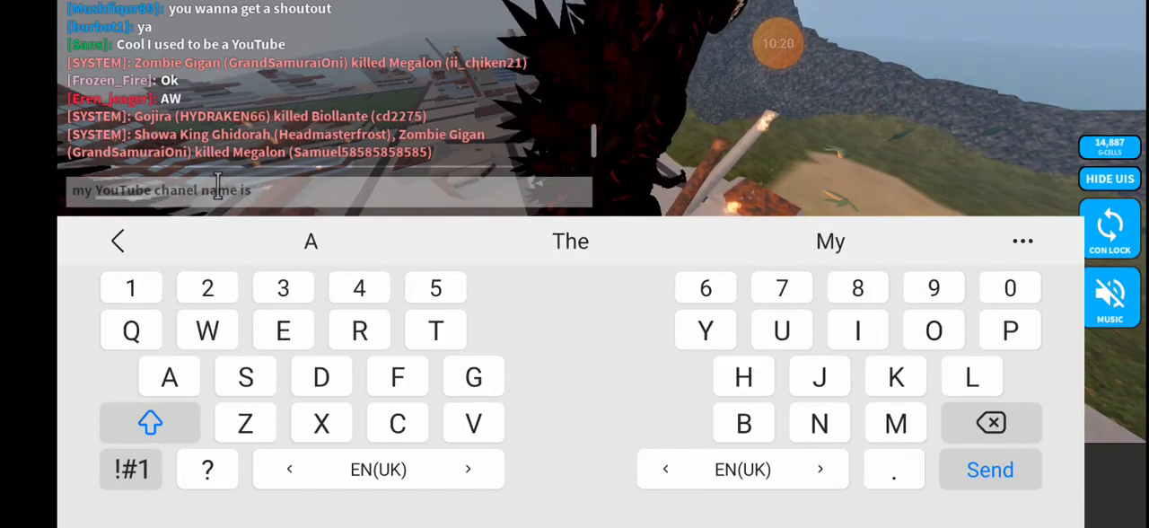
{"action": "type", "text": "Taj"}
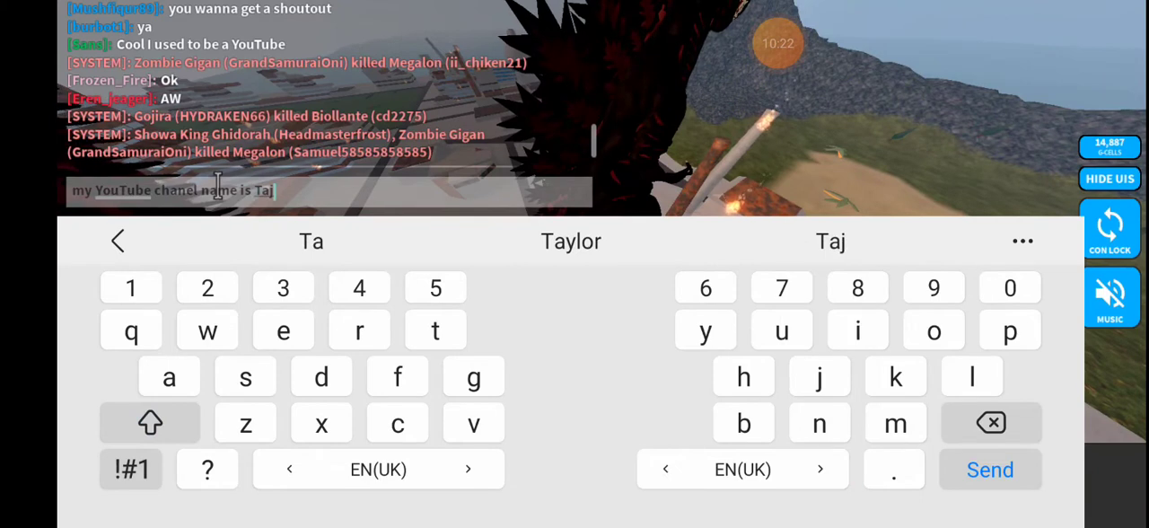
{"action": "left_click", "coordinate": [989, 469]}
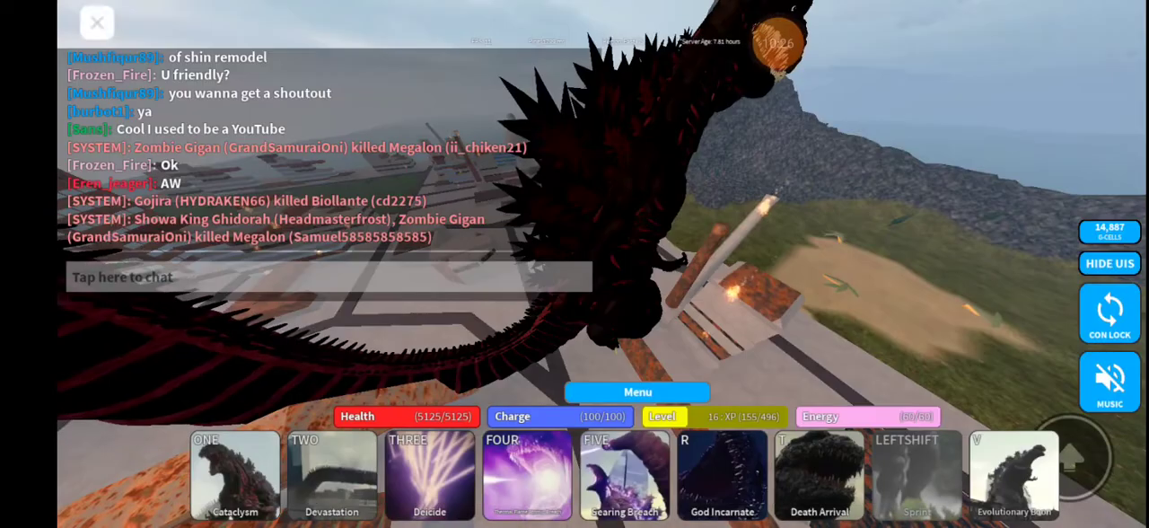
{"action": "left_click", "coordinate": [97, 22]}
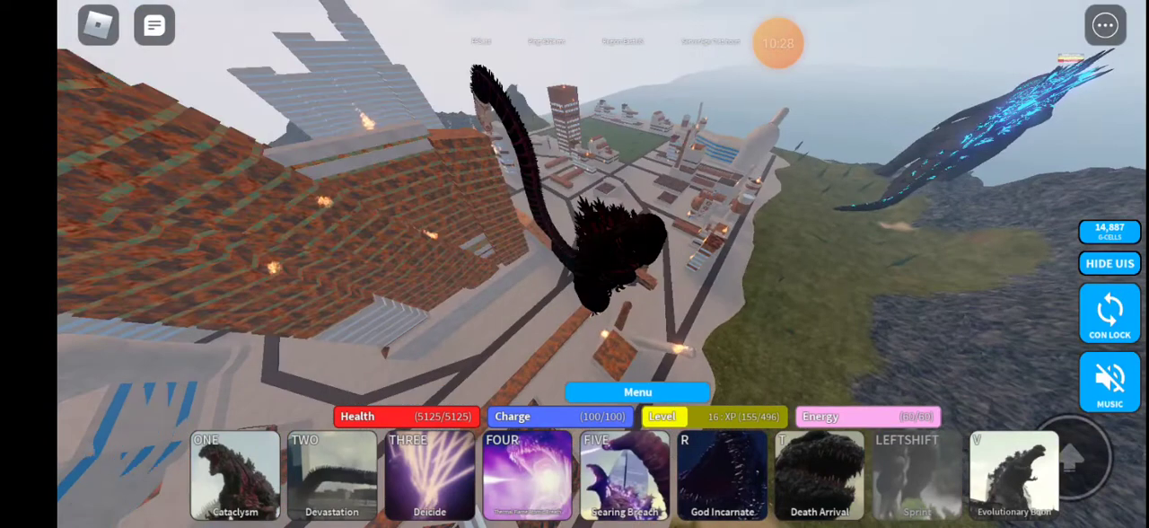
{"action": "left_click", "coordinate": [153, 25]}
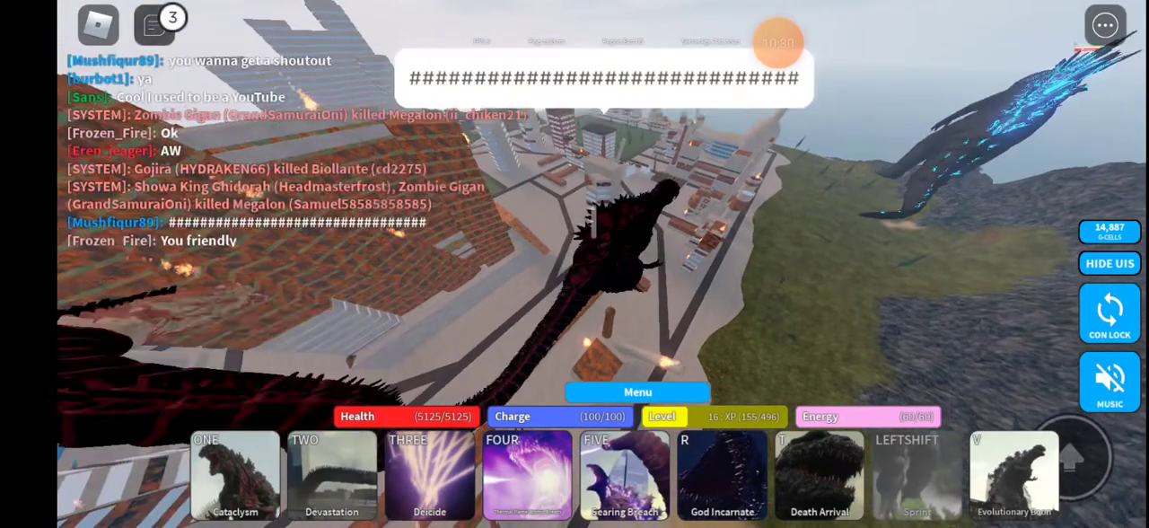